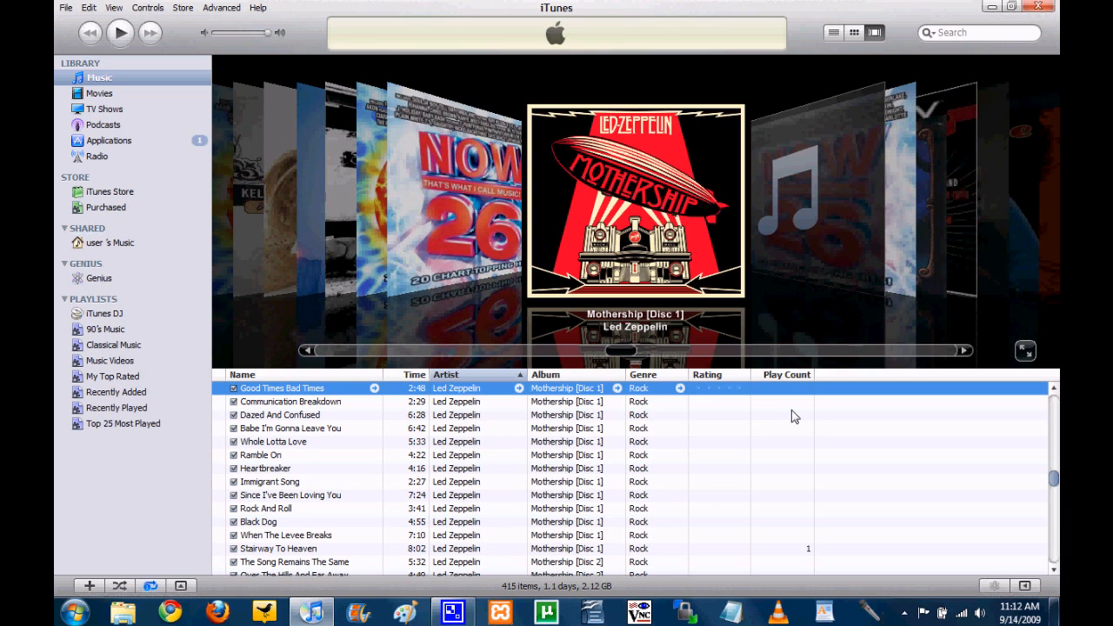
{"action": "mouse_move", "coordinate": [786, 459]}
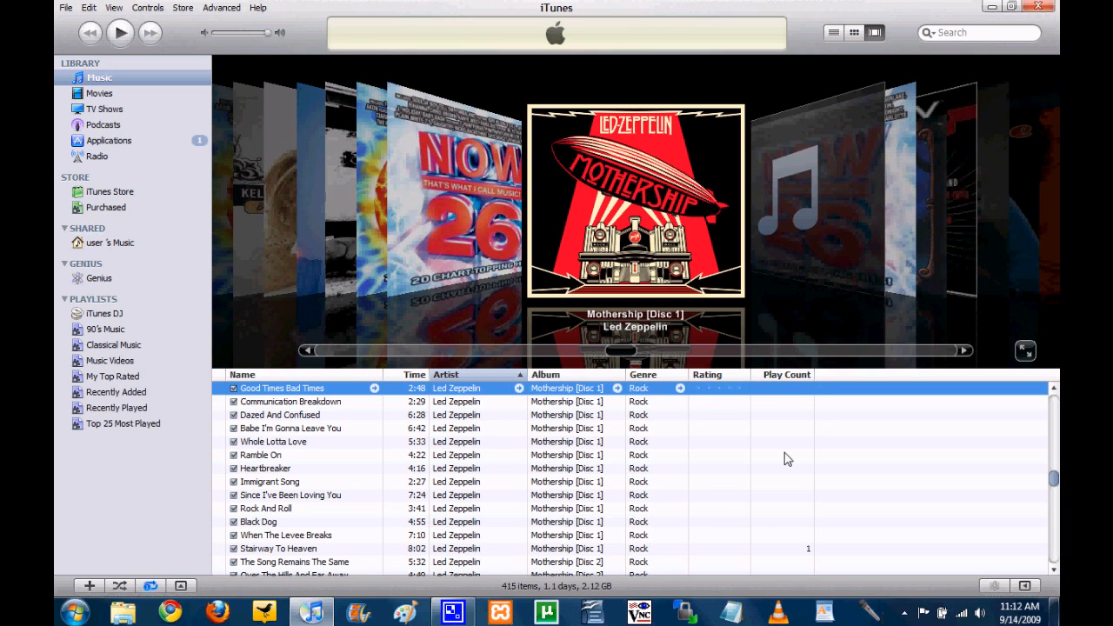
{"action": "mouse_move", "coordinate": [861, 461]}
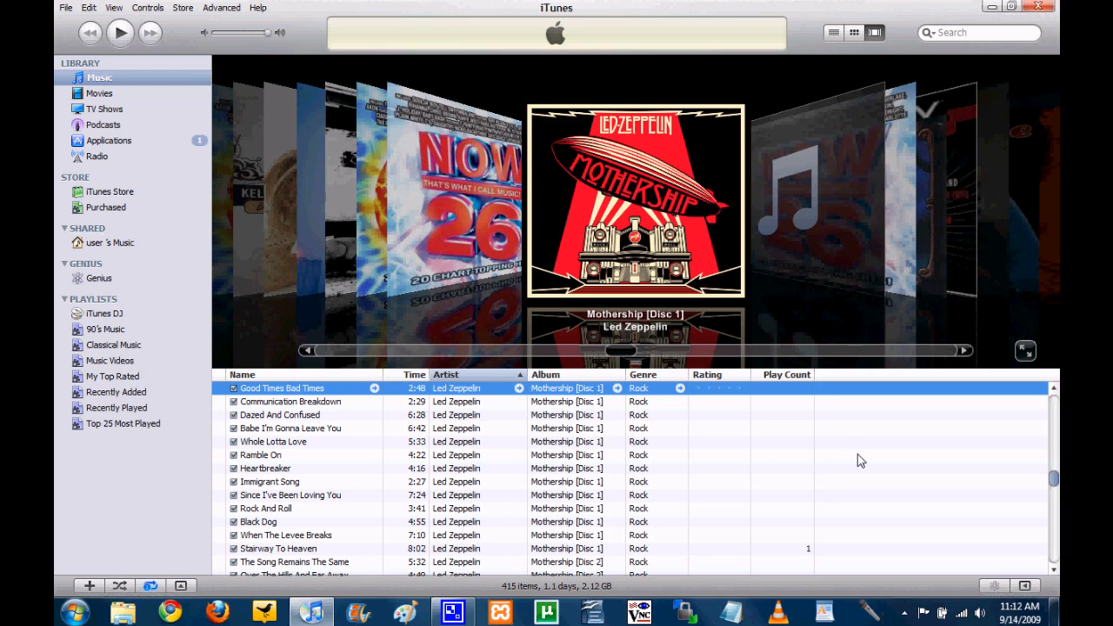
{"action": "mouse_move", "coordinate": [856, 452]}
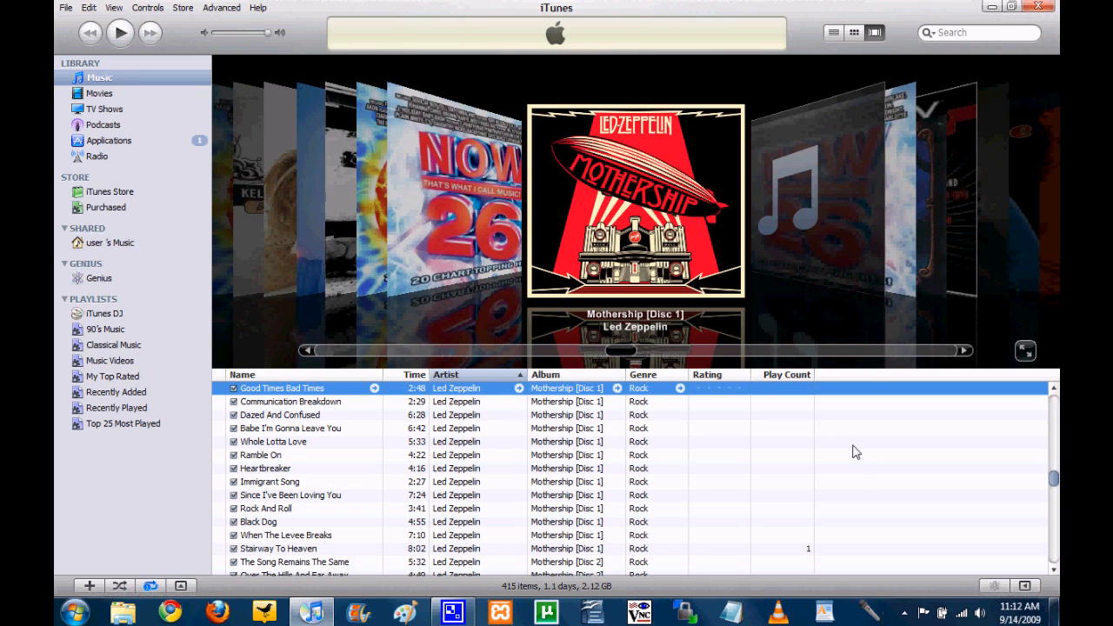
{"action": "mouse_move", "coordinate": [838, 460]}
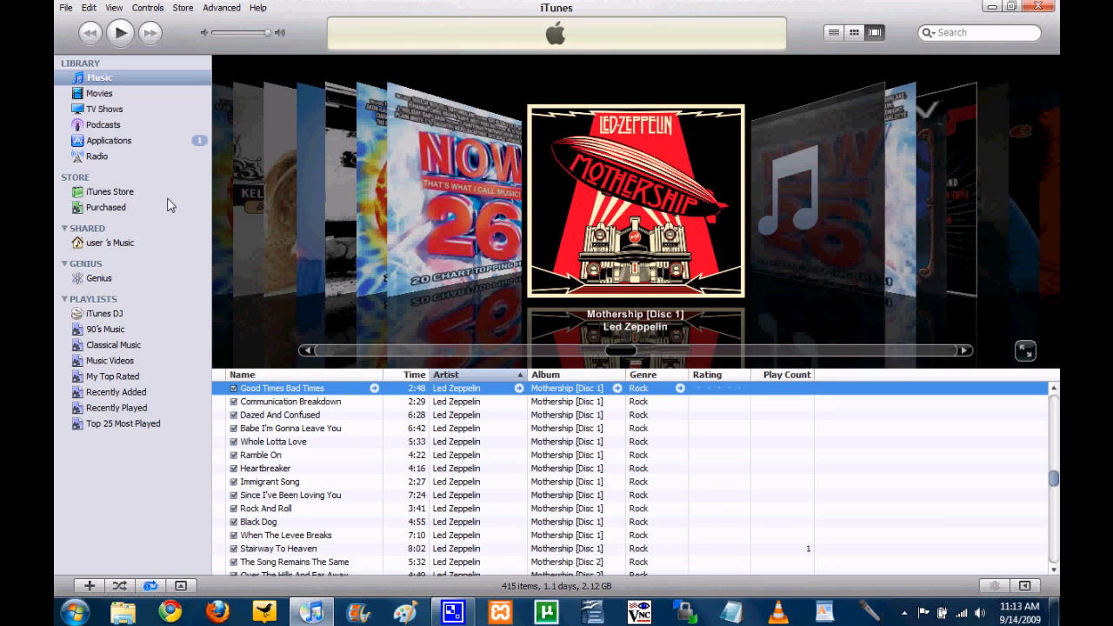
{"action": "mouse_move", "coordinate": [153, 247]}
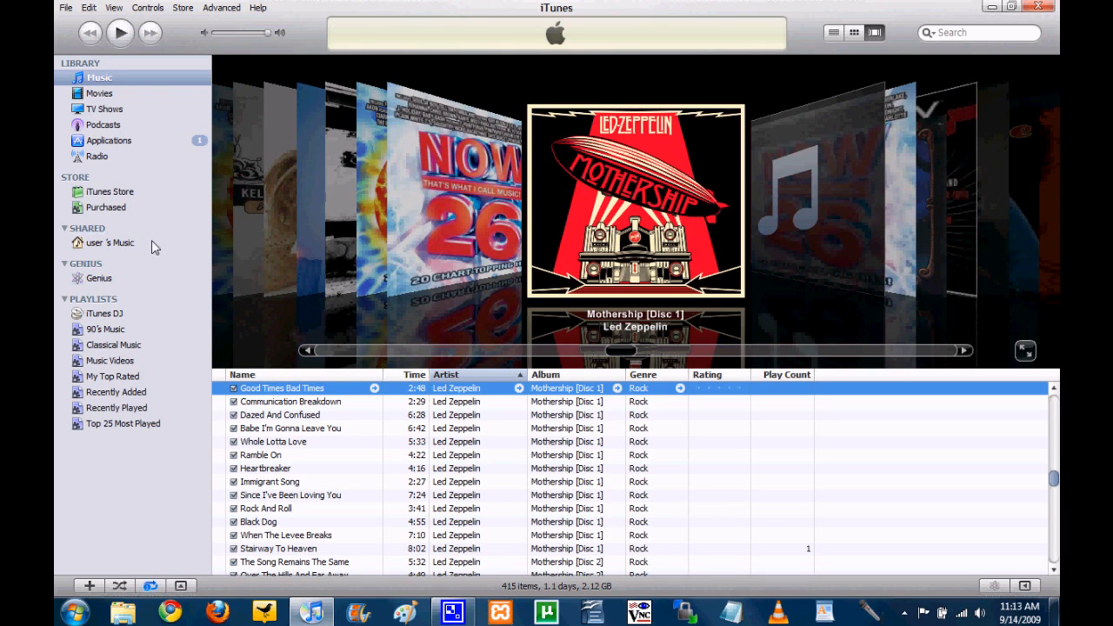
{"action": "mouse_move", "coordinate": [125, 250]}
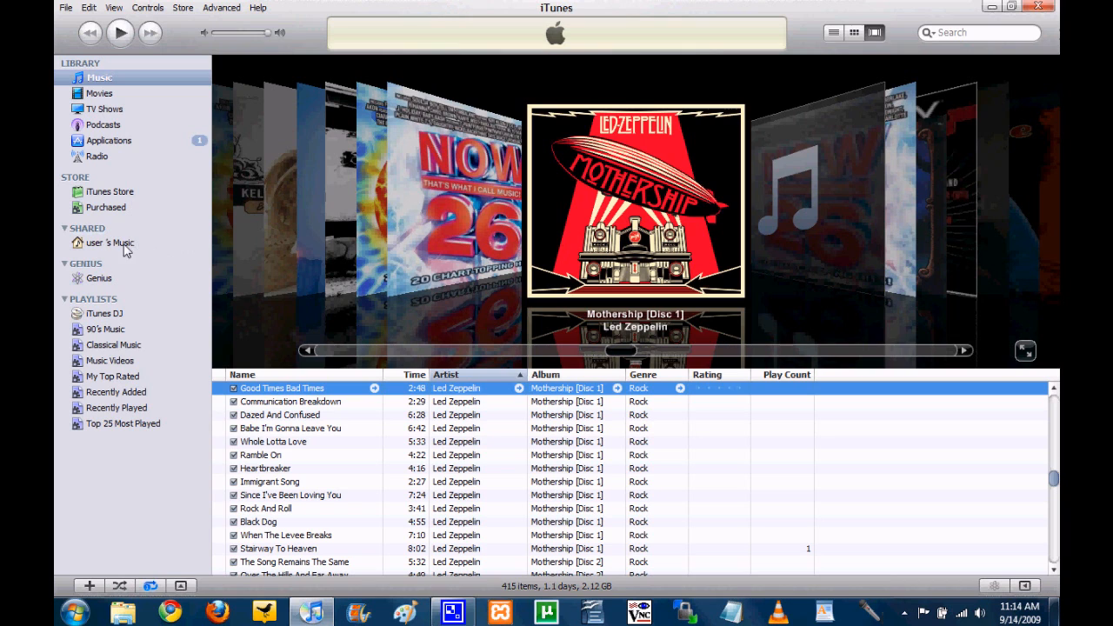
{"action": "mouse_move", "coordinate": [125, 252]}
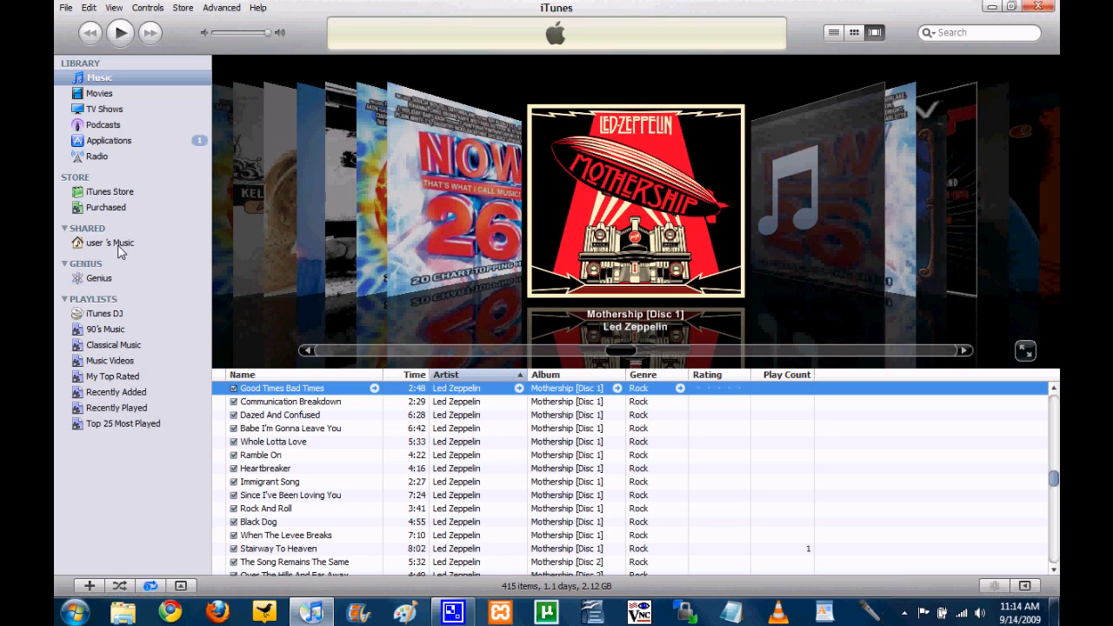
{"action": "mouse_move", "coordinate": [153, 248]}
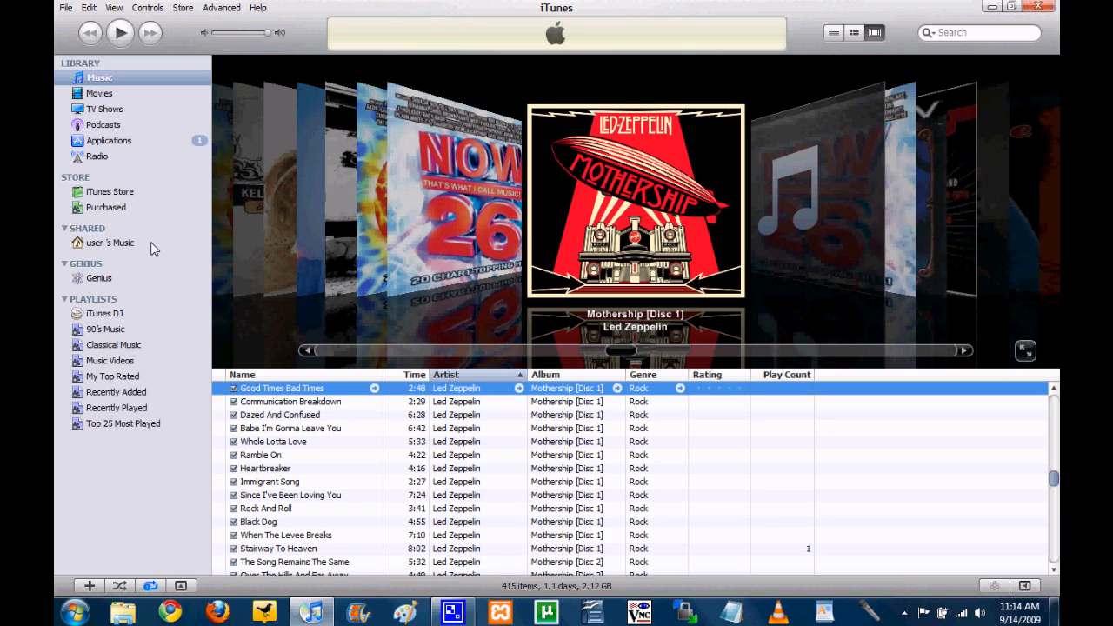
Open the shared 'user's Music' library from the other computer and let it load
{"action": "left_click", "coordinate": [112, 244]}
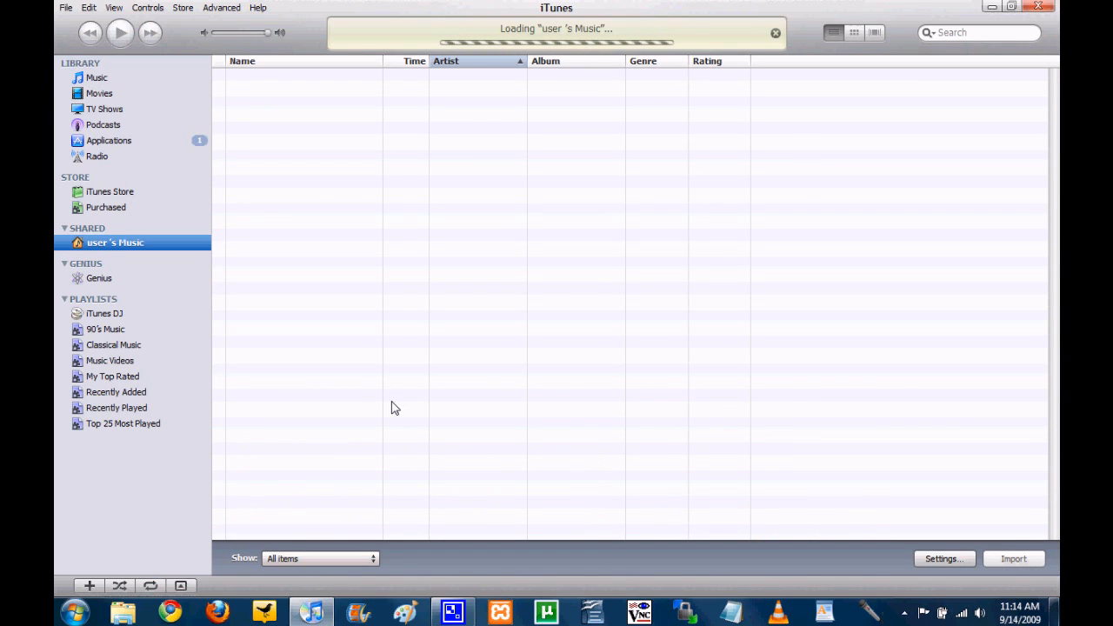
{"action": "mouse_move", "coordinate": [403, 252]}
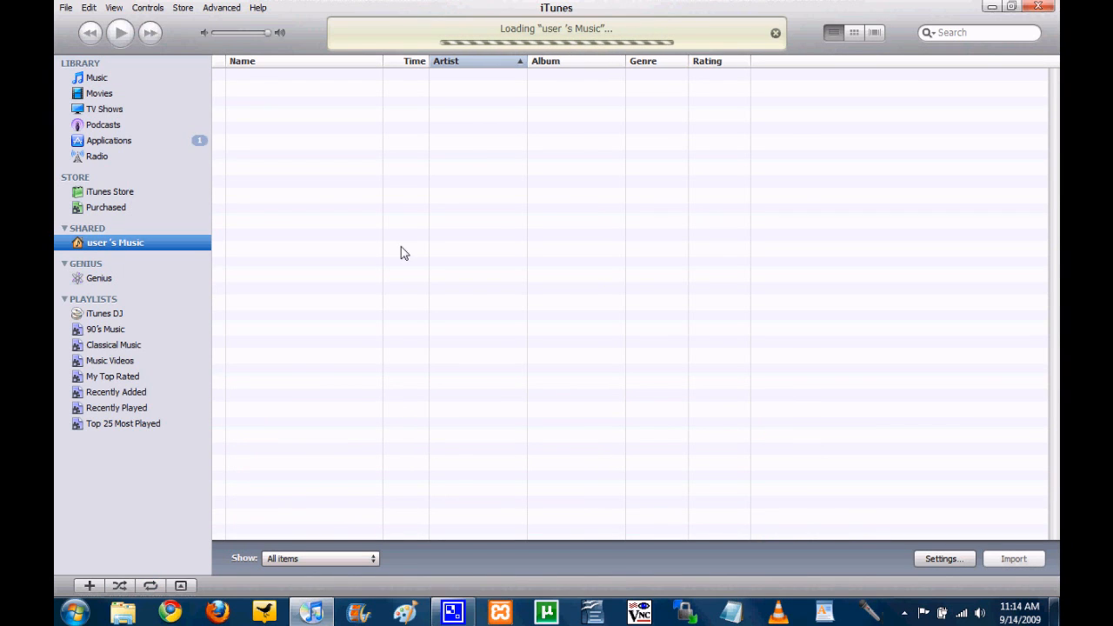
{"action": "mouse_move", "coordinate": [473, 337]}
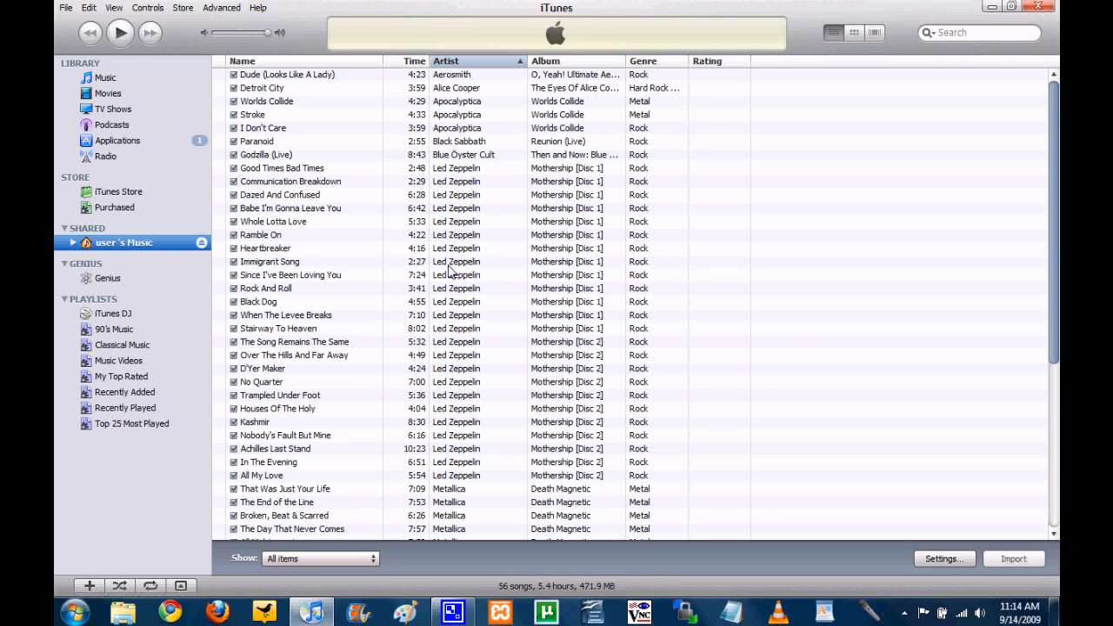
{"action": "mouse_move", "coordinate": [682, 167]}
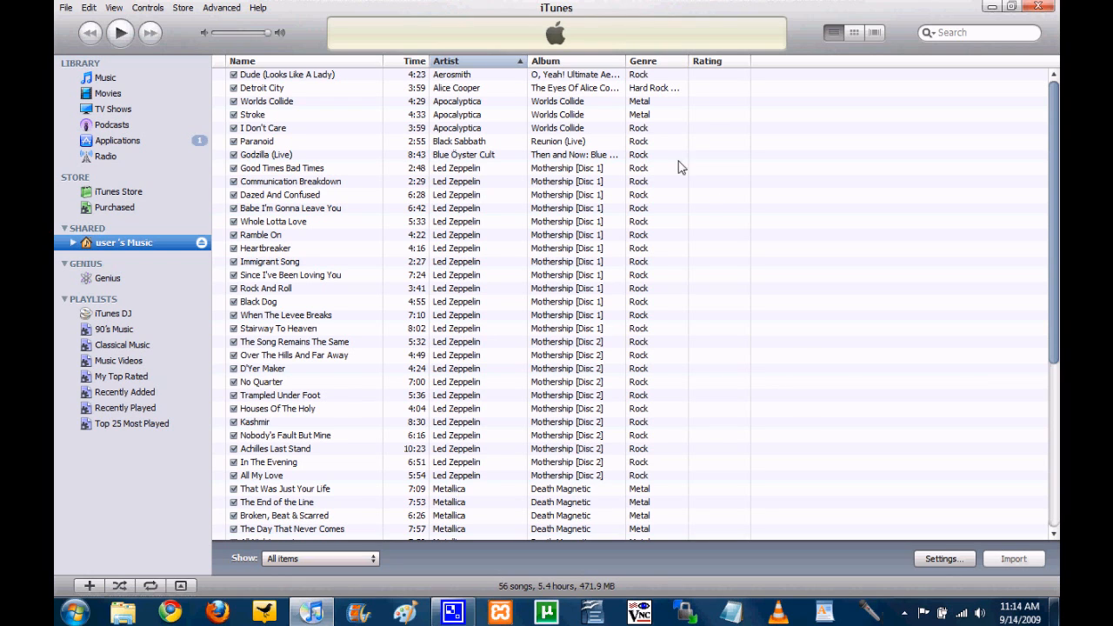
{"action": "scroll", "scroll_direction": "down", "scroll_amount": 3}
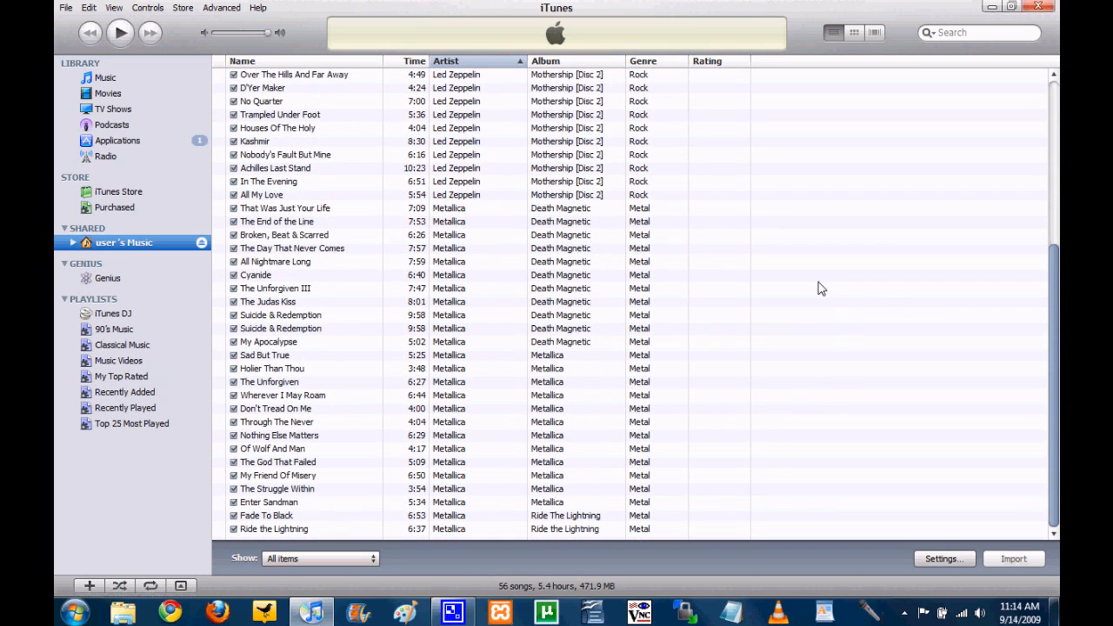
{"action": "scroll", "scroll_direction": "up", "scroll_amount": 3}
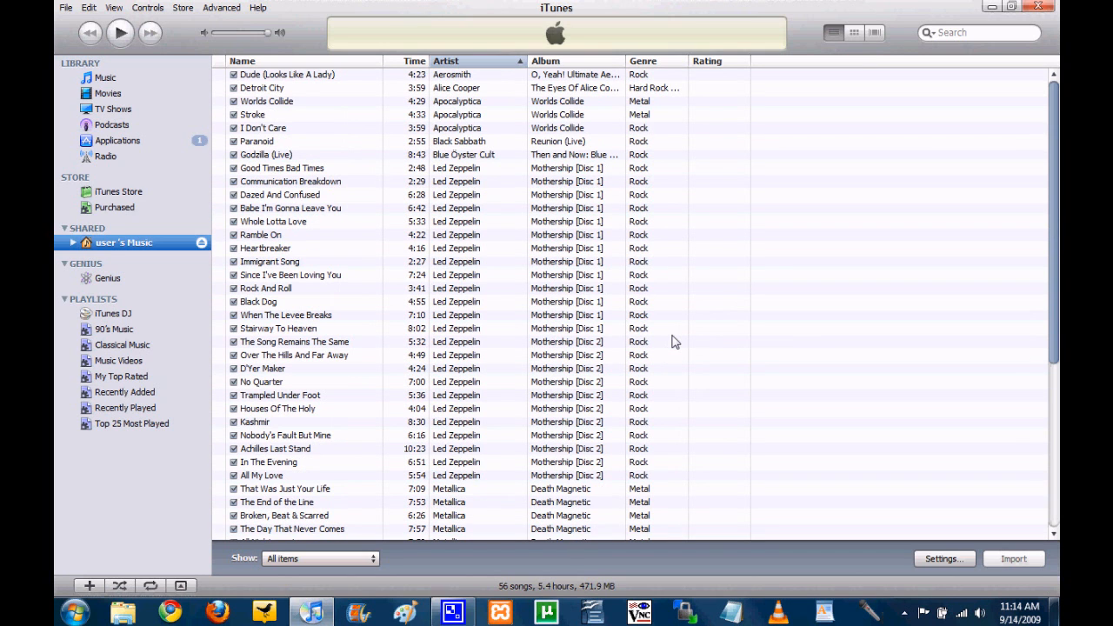
{"action": "mouse_move", "coordinate": [508, 393]}
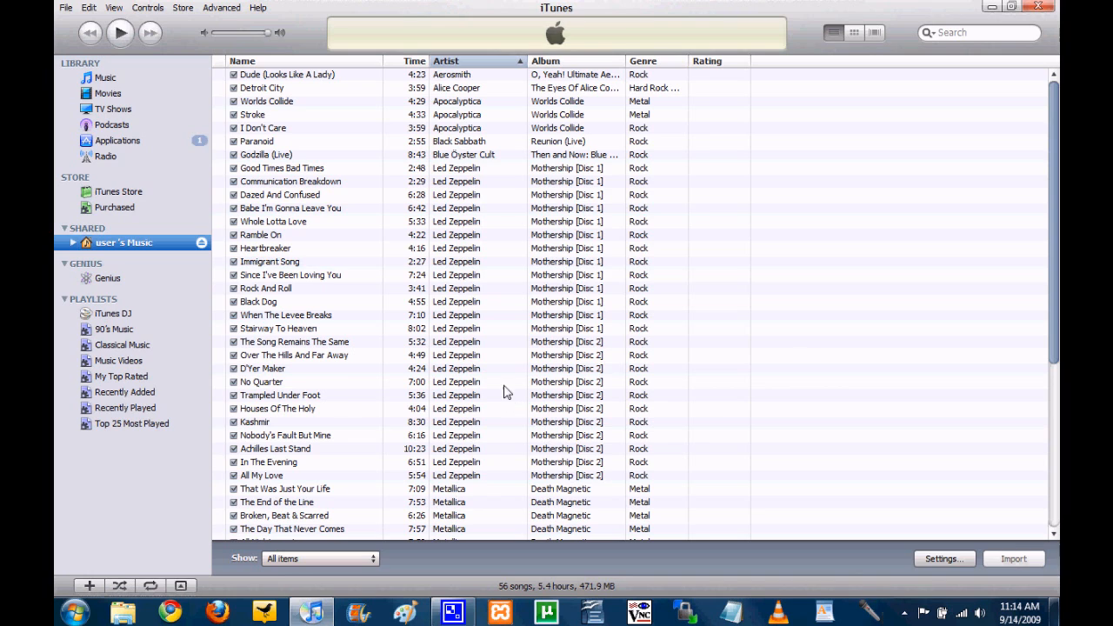
{"action": "mouse_move", "coordinate": [577, 261]}
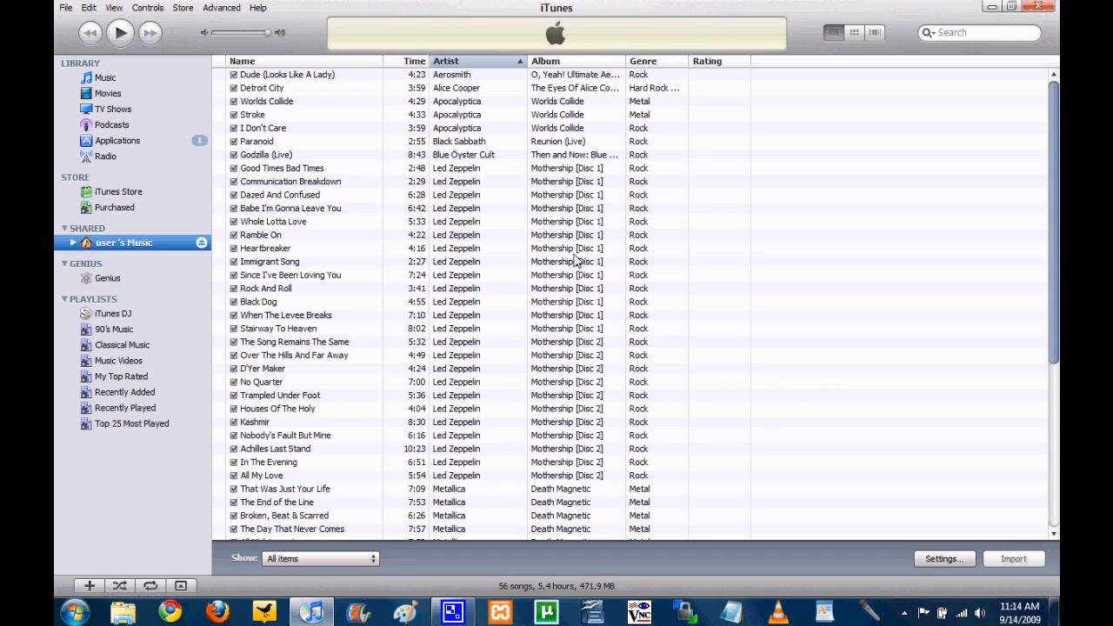
{"action": "mouse_move", "coordinate": [337, 14]}
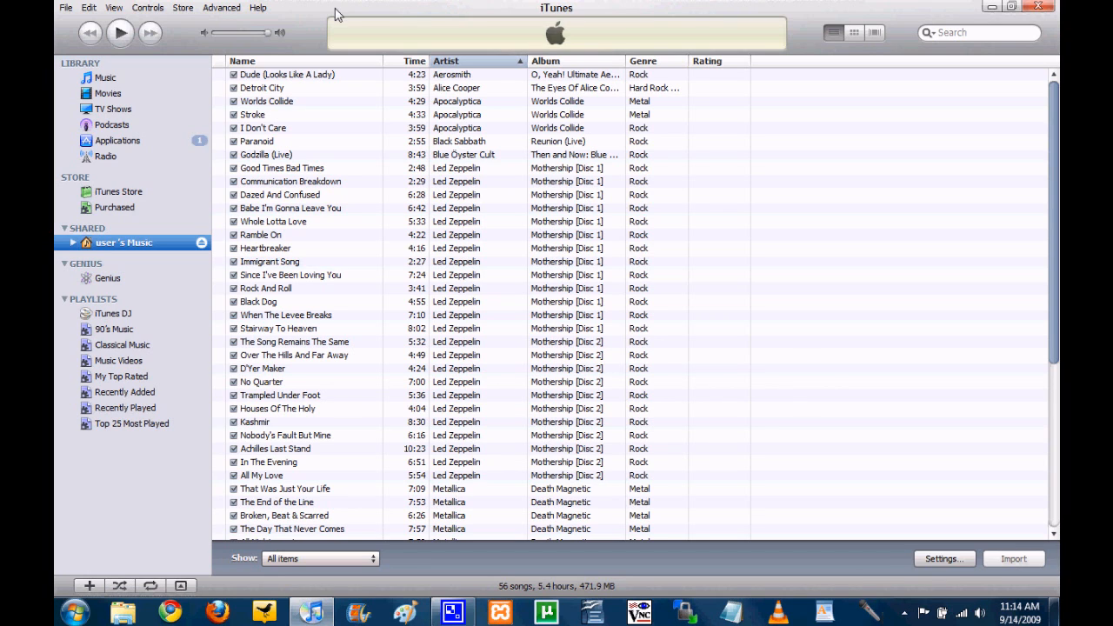
Select 'Detroit City' by Alice Cooper in the shared list so Import becomes available
{"action": "left_click", "coordinate": [261, 87]}
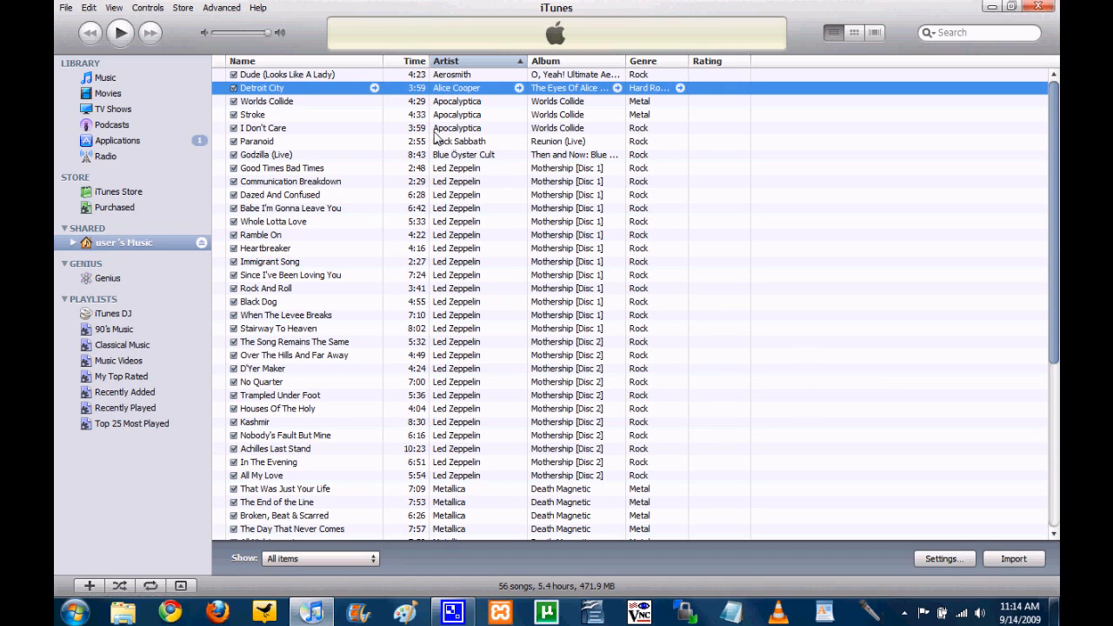
{"action": "mouse_move", "coordinate": [996, 514]}
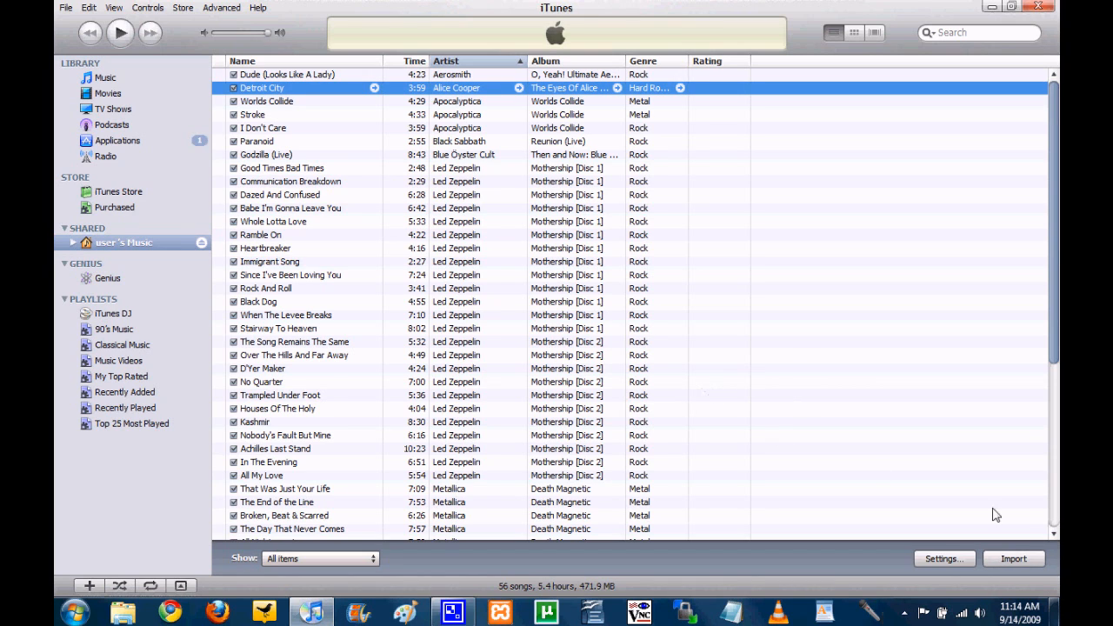
{"action": "mouse_move", "coordinate": [935, 501]}
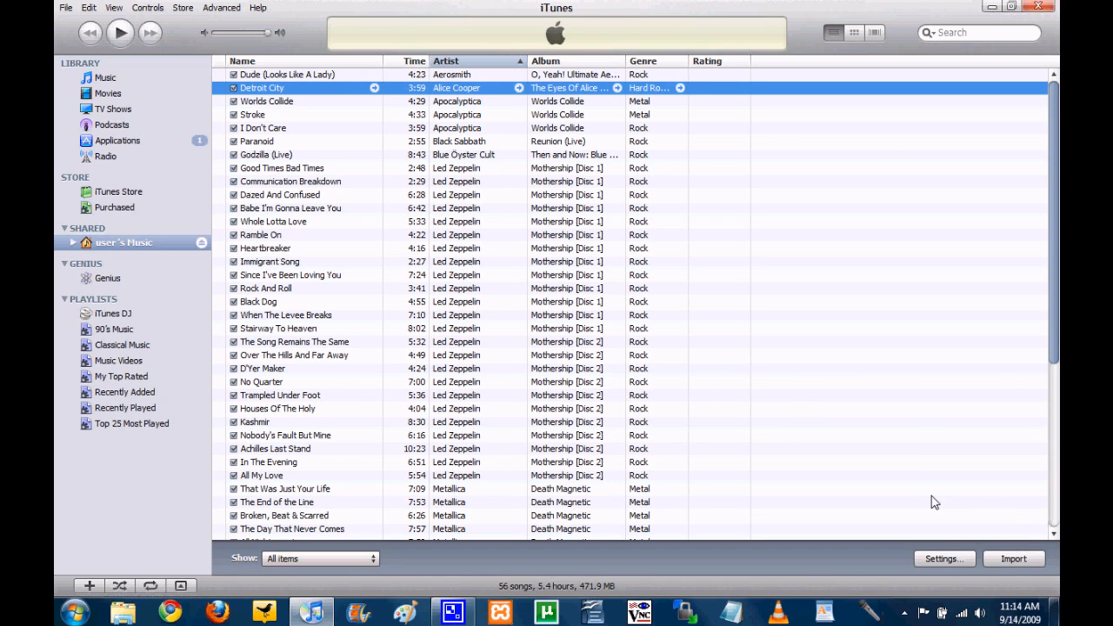